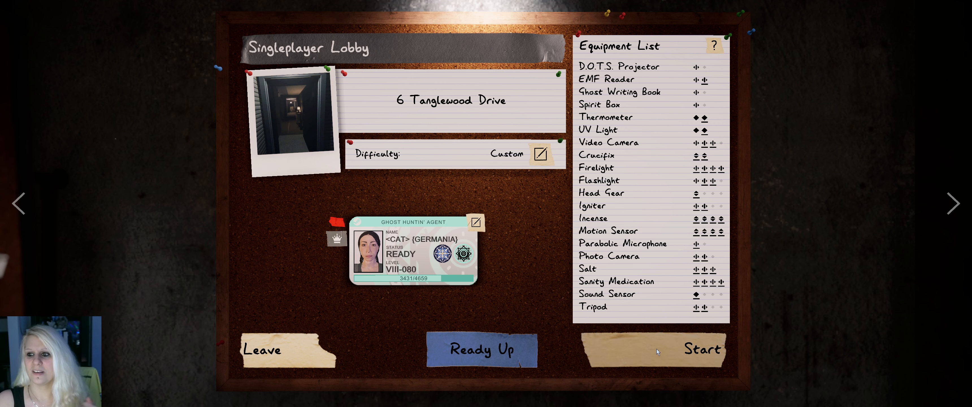
# - Launch the investigation at 6 Tanglewood Drive and walk from the kitchen into the hallway
pyautogui.click(701, 349)
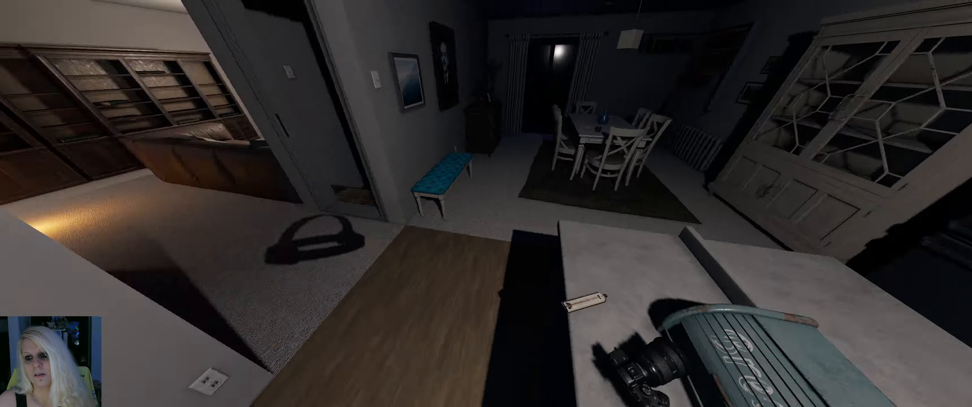
pyautogui.moveTo(486, 203)
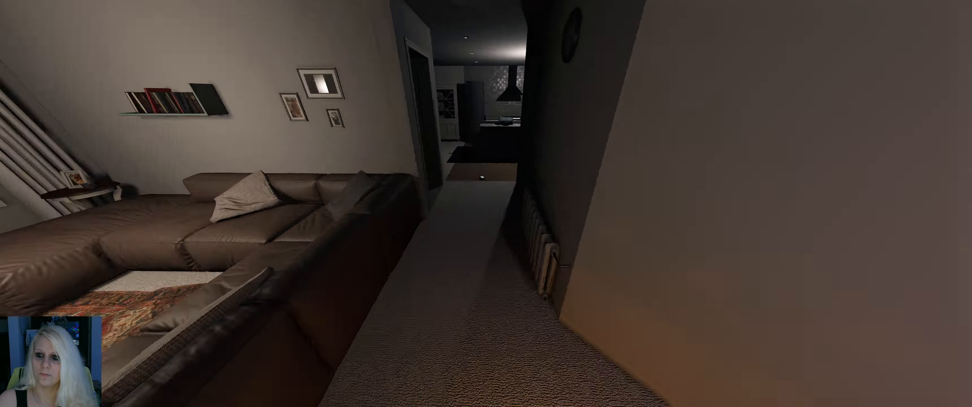
# - Bring up the ghost guide journal showing the contents list from Spirit through Thaye
pyautogui.press('tab')
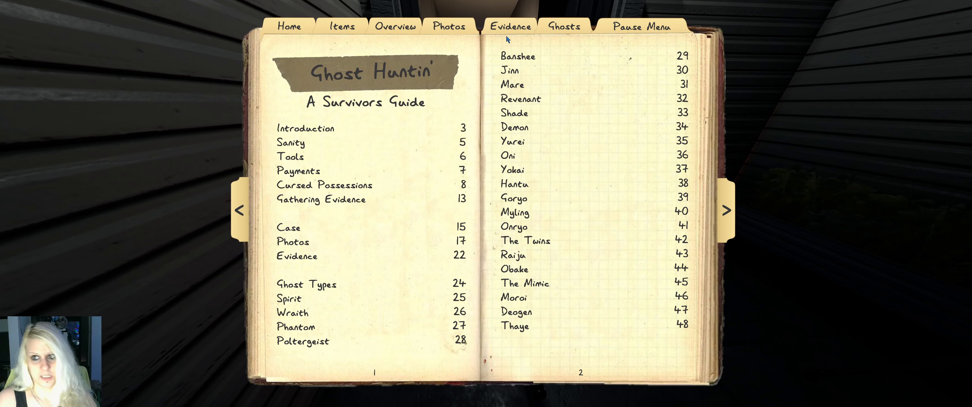
# - Show The Mimic's Ghost Types entry with Spirit Box, Ultraviolet and Freezing Temperatures evidence
pyautogui.click(509, 26)
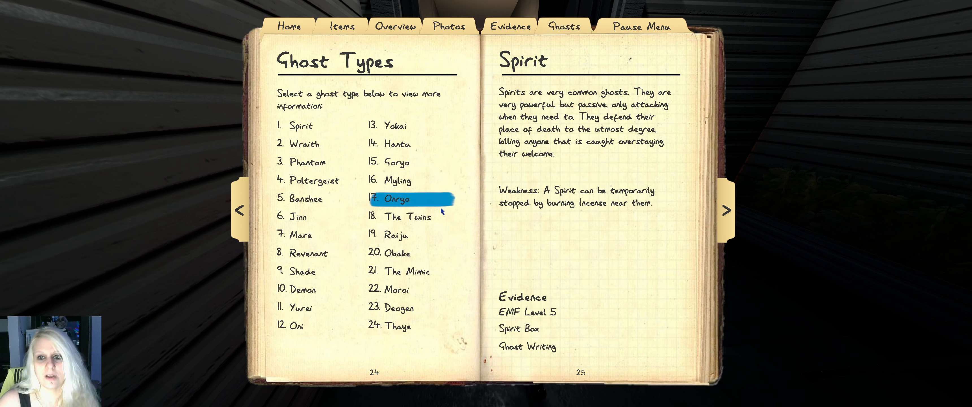
pyautogui.moveTo(513, 316)
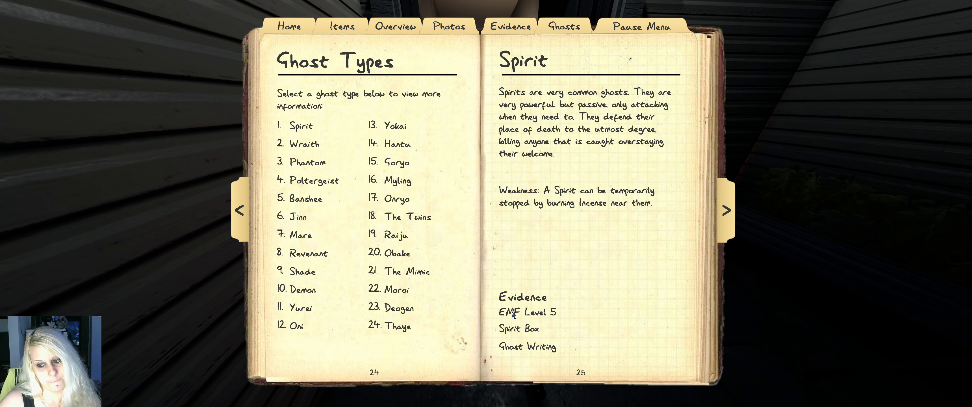
pyautogui.click(397, 234)
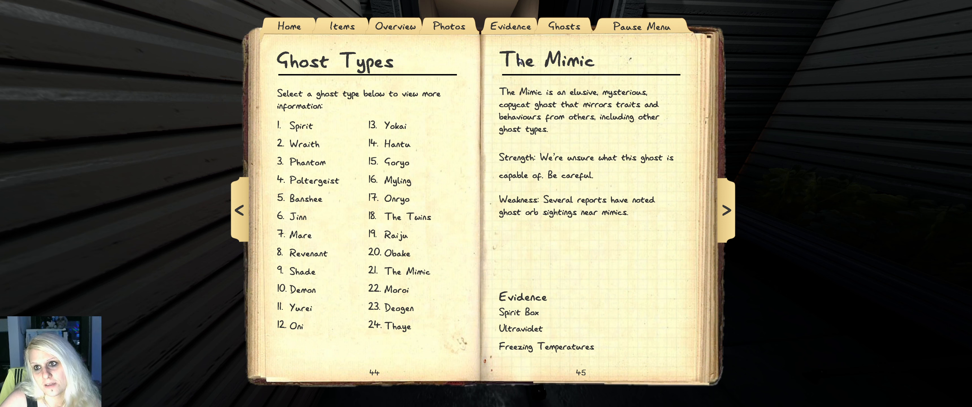
pyautogui.moveTo(521, 39)
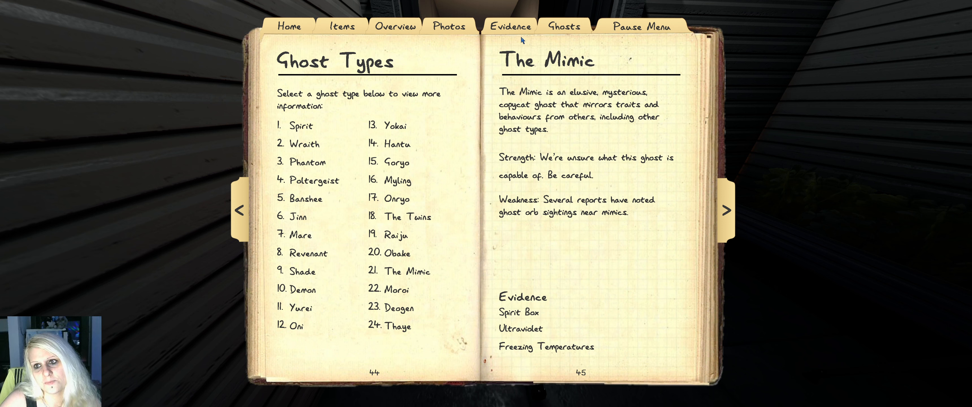
# - On the Evidence page, toggle Freezing Temperatures, Ghost Orb and Ultraviolet to compare possible ghost types
pyautogui.click(510, 26)
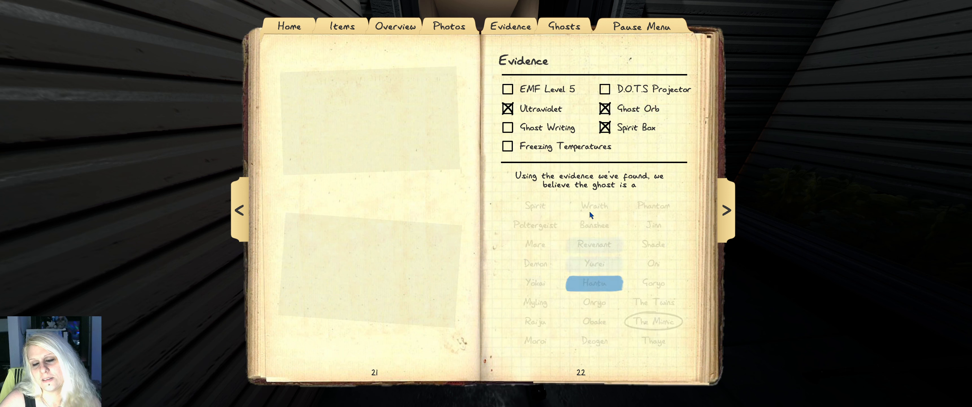
pyautogui.click(653, 322)
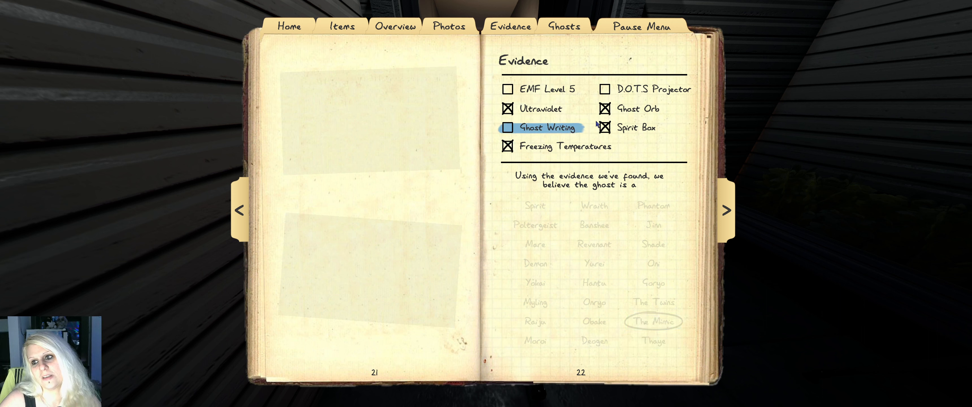
pyautogui.click(604, 108)
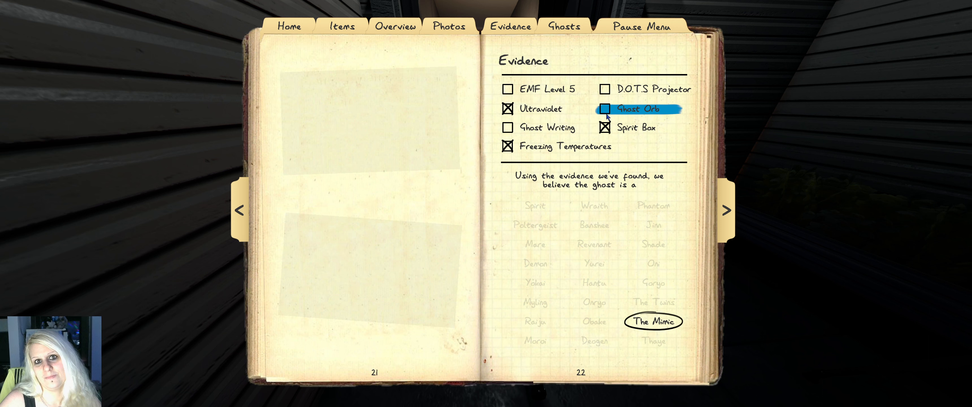
pyautogui.click(605, 109)
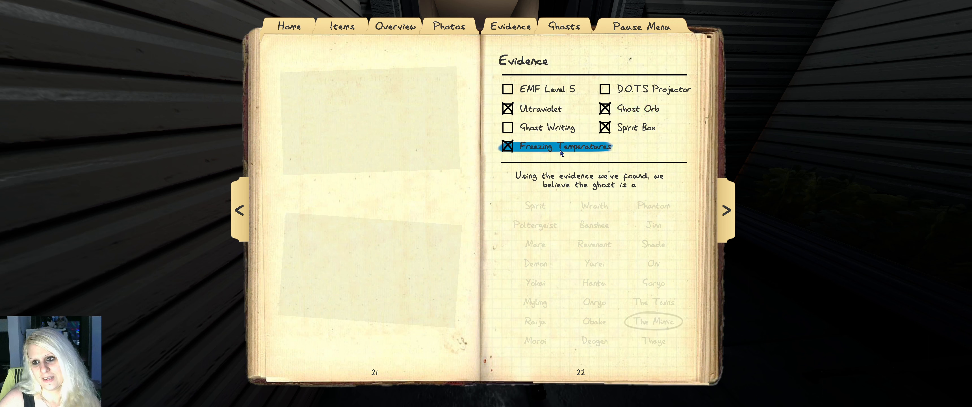
pyautogui.click(507, 147)
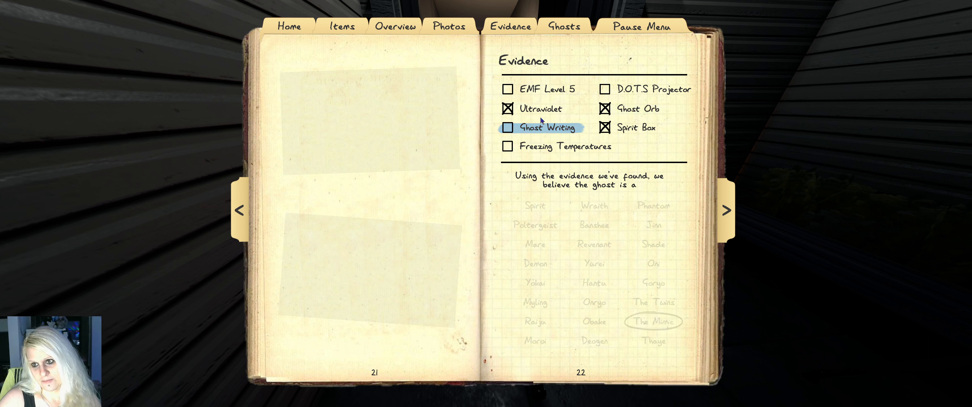
pyautogui.click(507, 108)
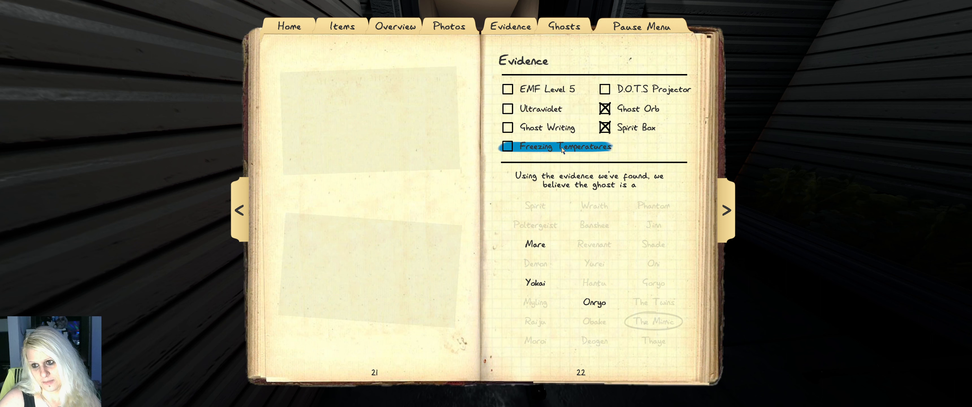
pyautogui.click(507, 147)
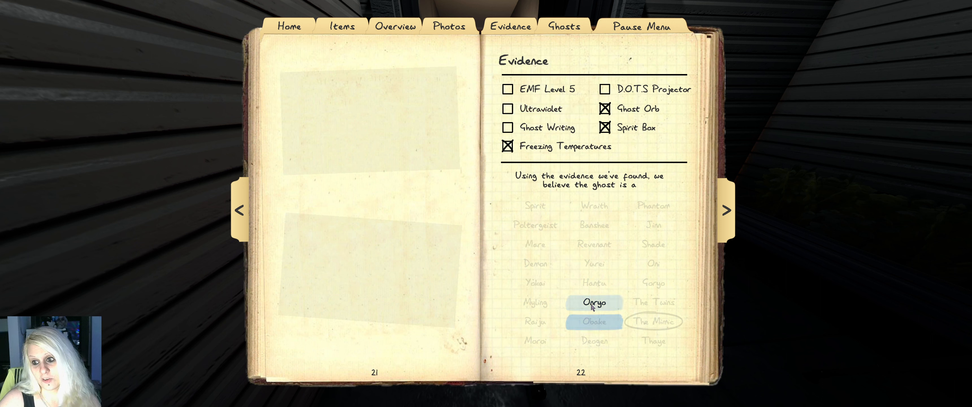
pyautogui.click(594, 303)
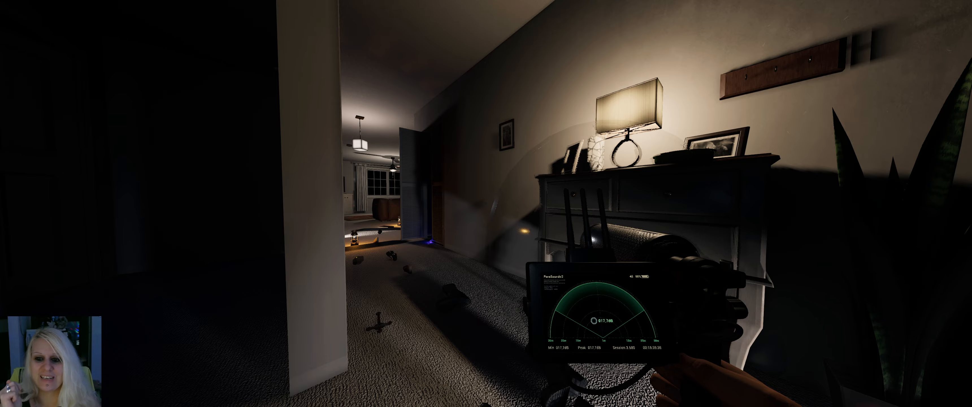
pyautogui.moveTo(486, 204)
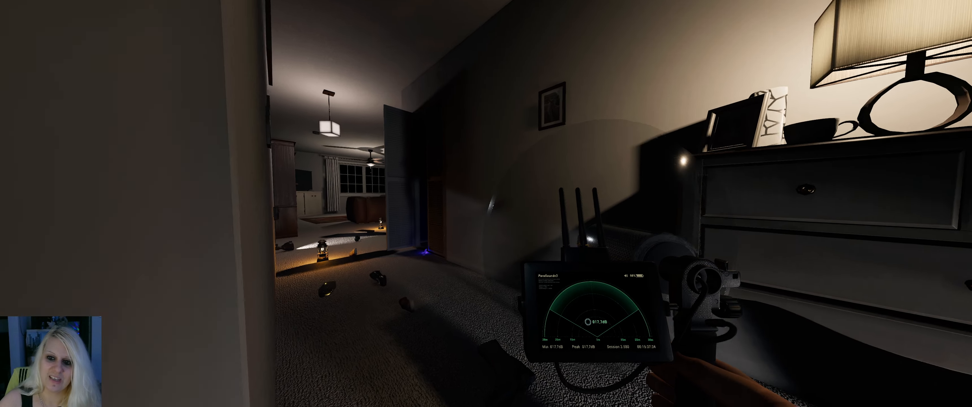
pyautogui.moveTo(486, 204)
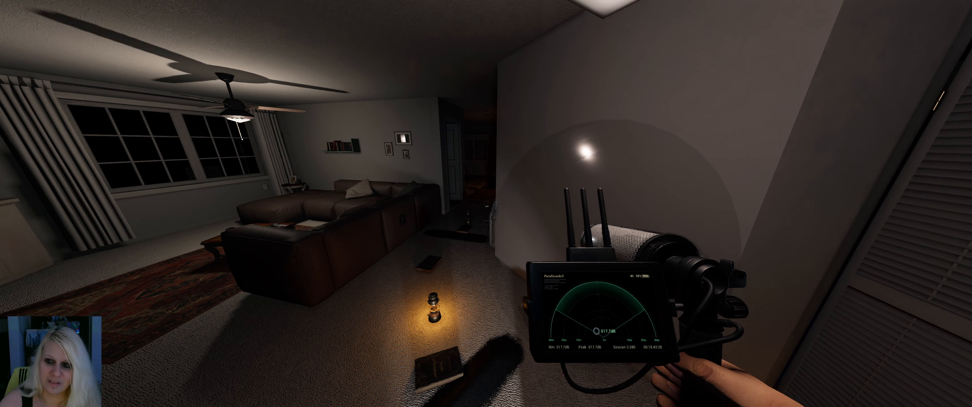
pyautogui.moveTo(487, 204)
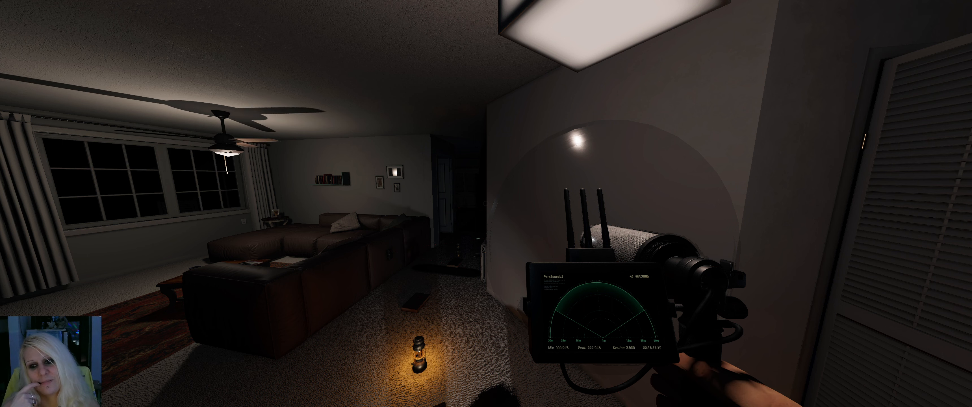
pyautogui.moveTo(486, 203)
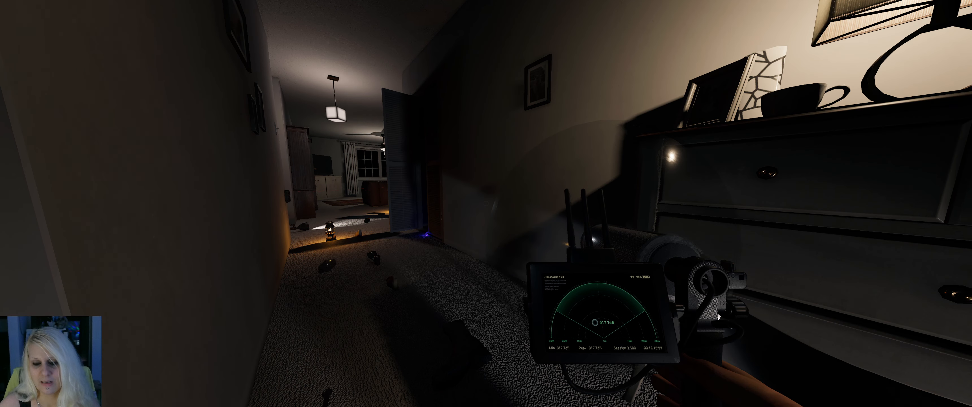
pyautogui.moveTo(486, 204)
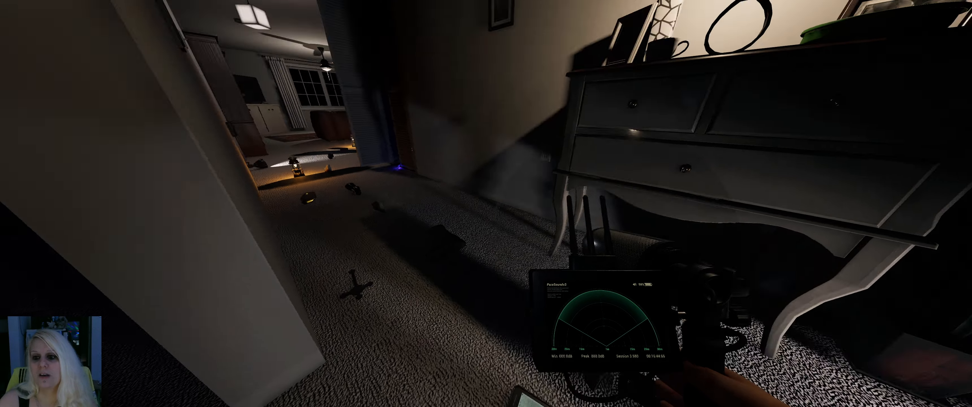
pyautogui.moveTo(486, 204)
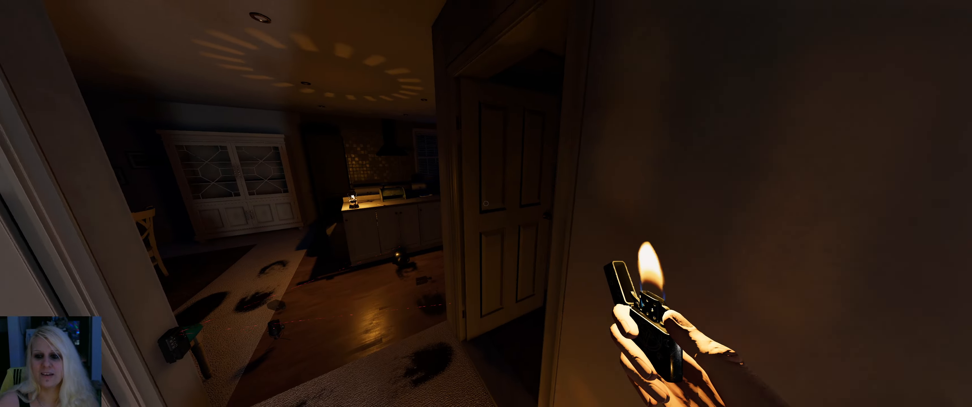
pyautogui.moveTo(486, 204)
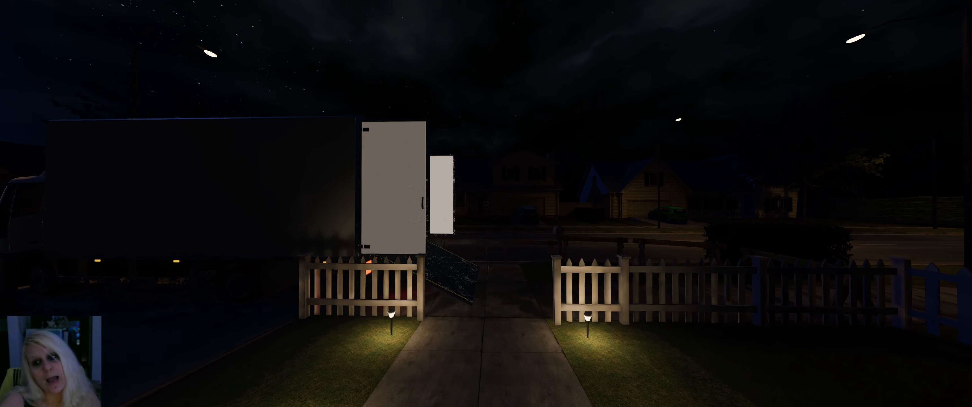
pyautogui.moveTo(486, 203)
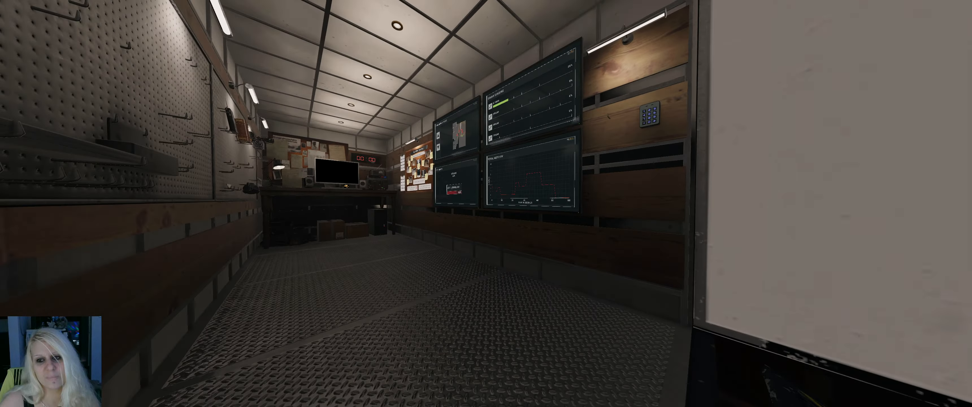
pyautogui.moveTo(487, 203)
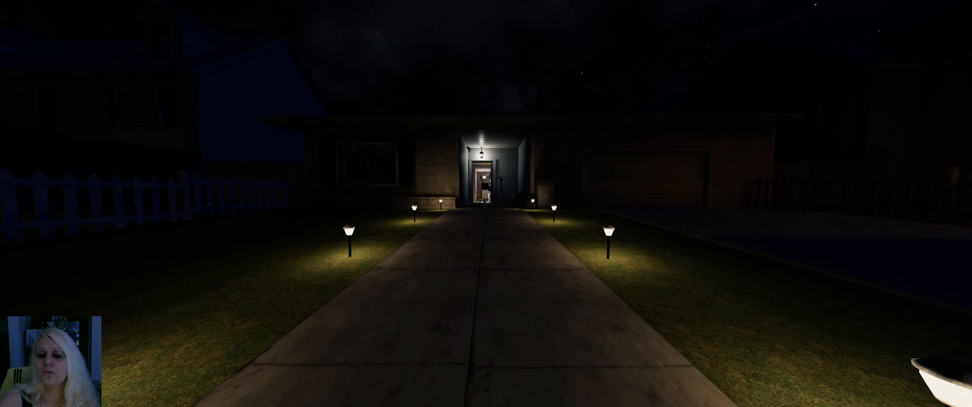
# - Walk back inside with the photo camera and photograph the lantern-lit hallway
pyautogui.press('w')
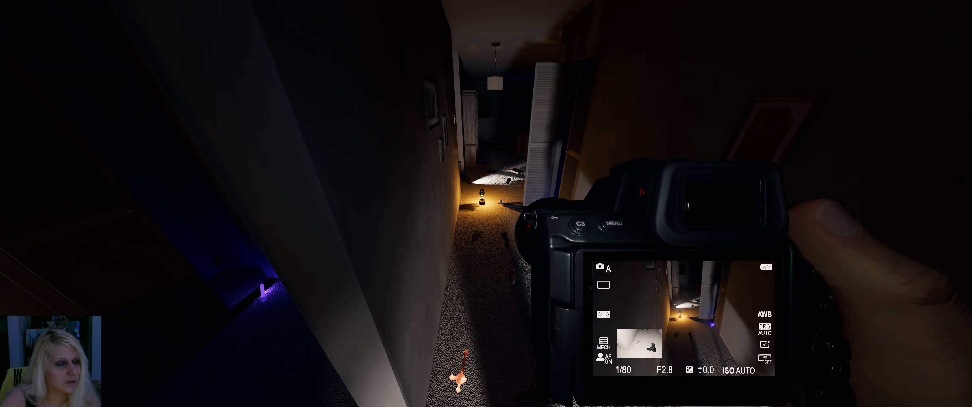
pyautogui.moveTo(484, 199)
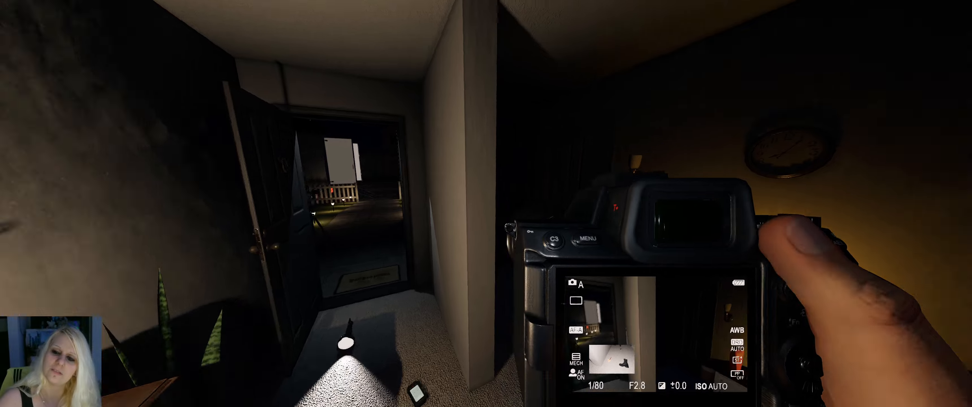
pyautogui.moveTo(486, 204)
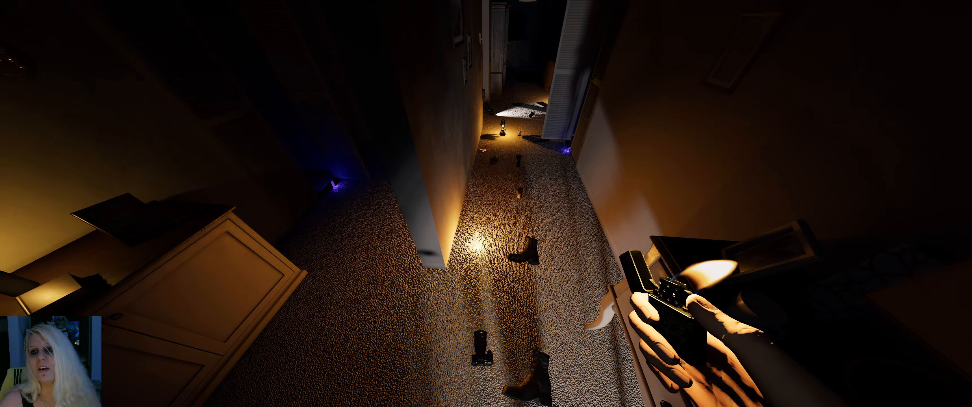
pyautogui.moveTo(486, 203)
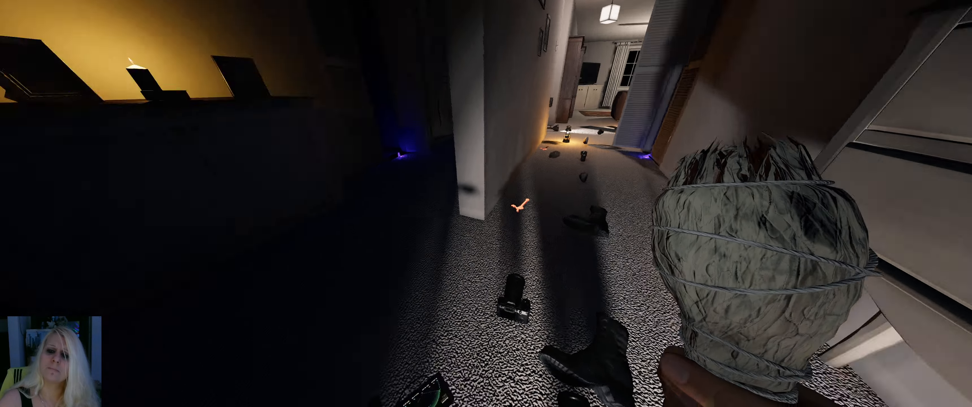
pyautogui.moveTo(486, 204)
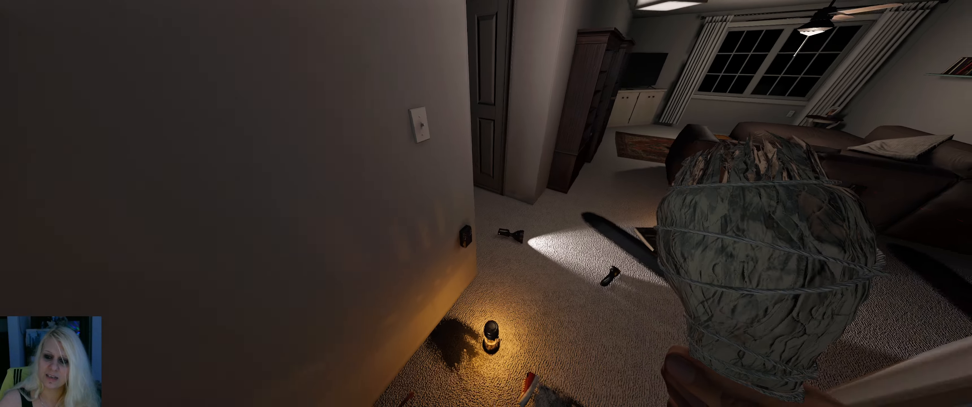
pyautogui.moveTo(487, 203)
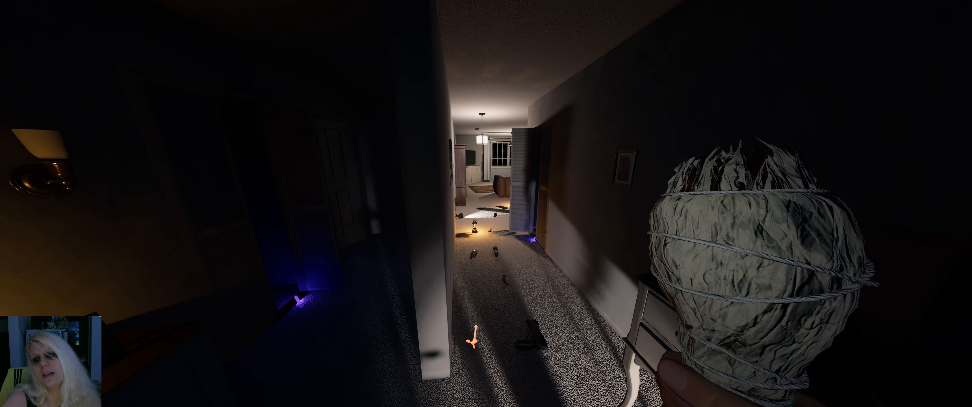
# - Carry the smudge stick down the hallway past the living room among the scattered objects
pyautogui.press('tab')
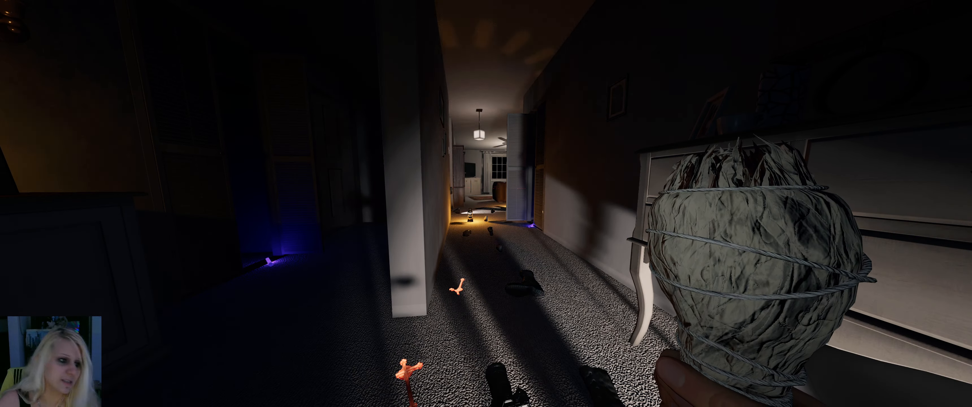
pyautogui.moveTo(486, 203)
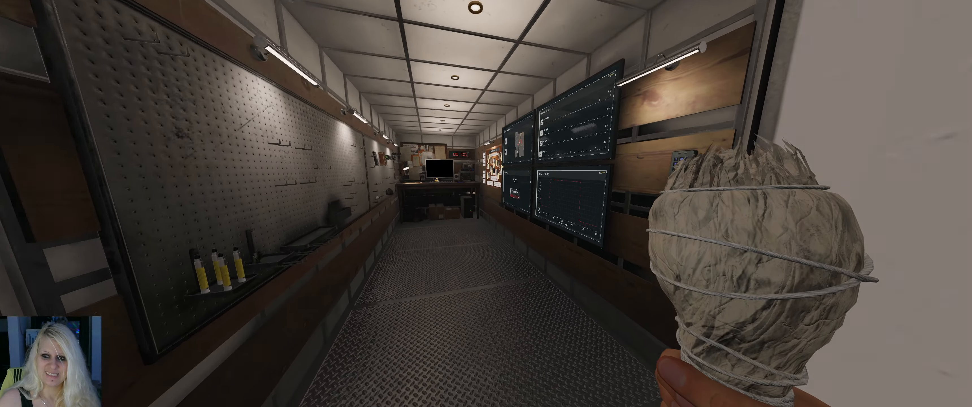
pyautogui.moveTo(486, 203)
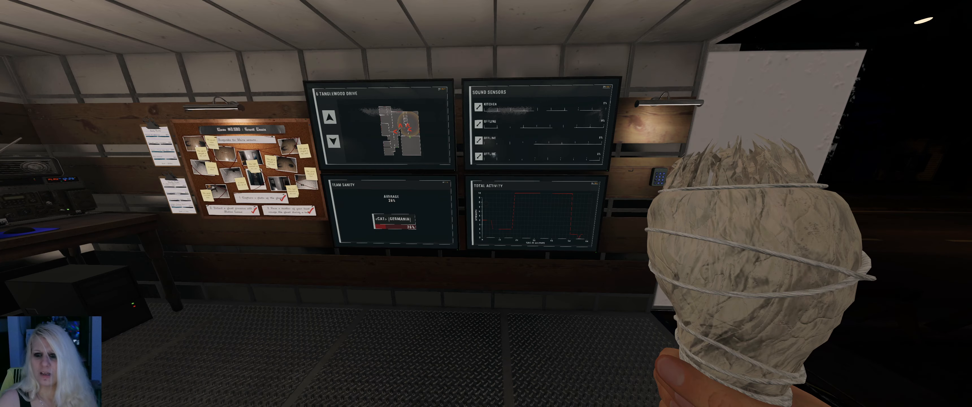
pyautogui.moveTo(487, 203)
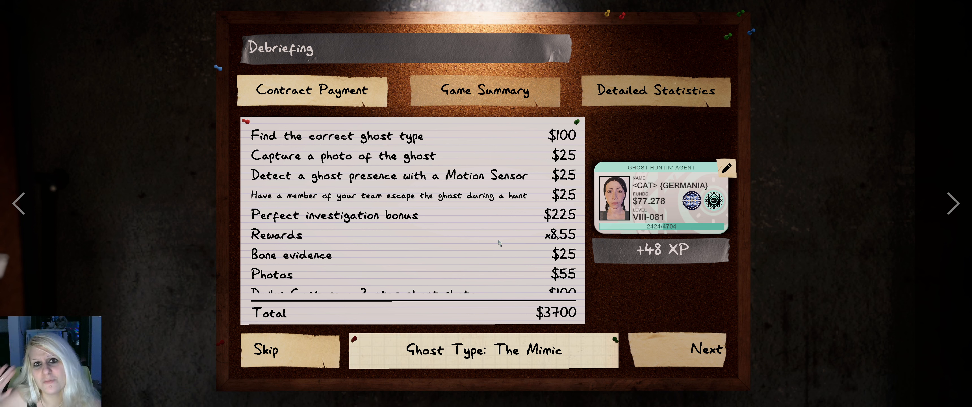
# - Skip to the final XP total, review the Contract Payment list, then show Detailed Statistics
pyautogui.click(266, 349)
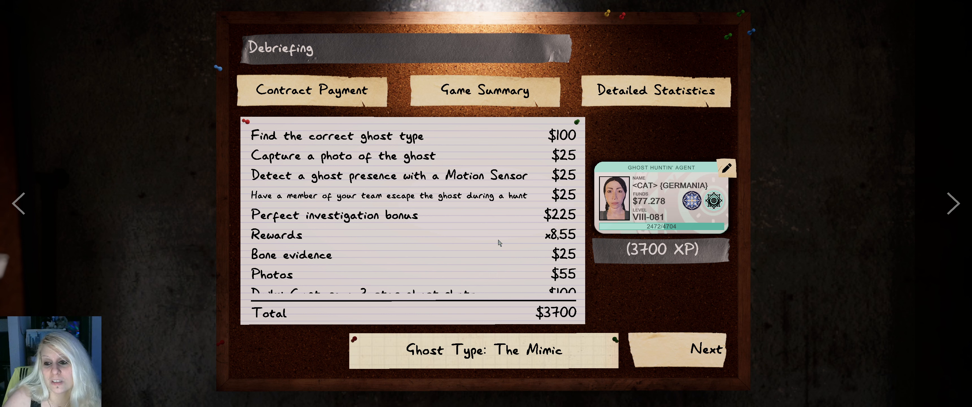
pyautogui.scroll(-3)
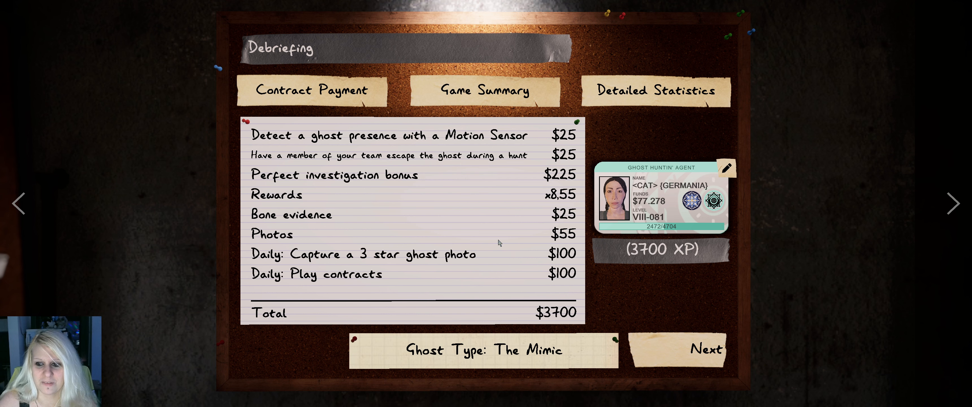
pyautogui.scroll(-3)
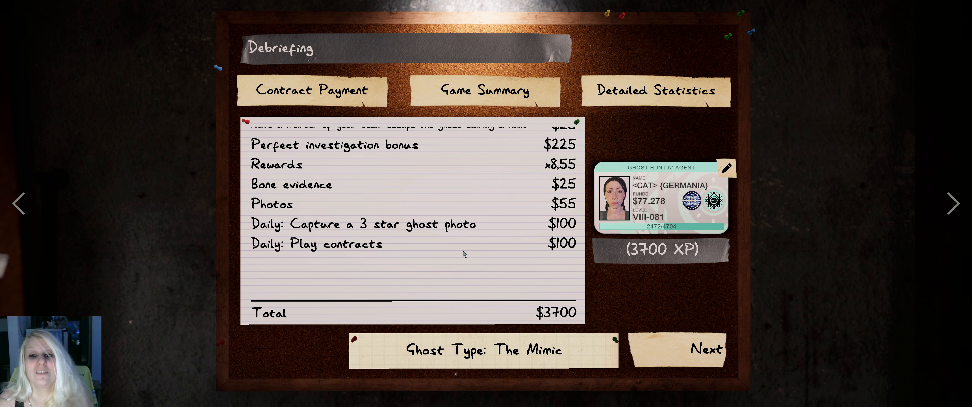
pyautogui.moveTo(521, 235)
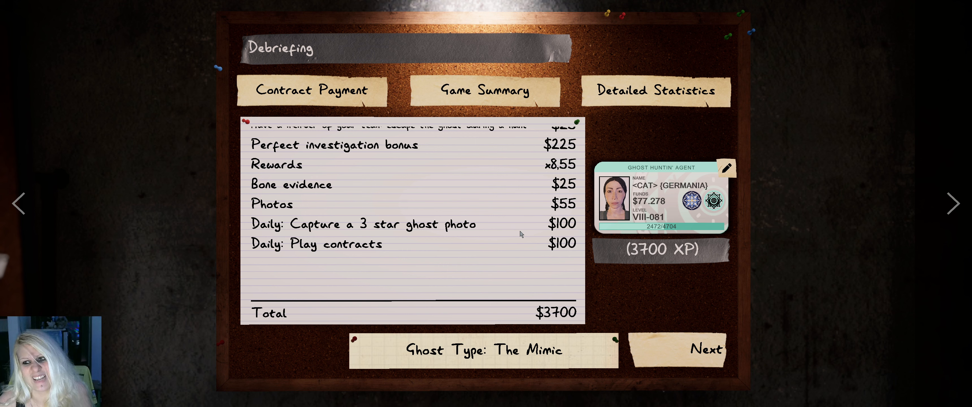
pyautogui.moveTo(655, 100)
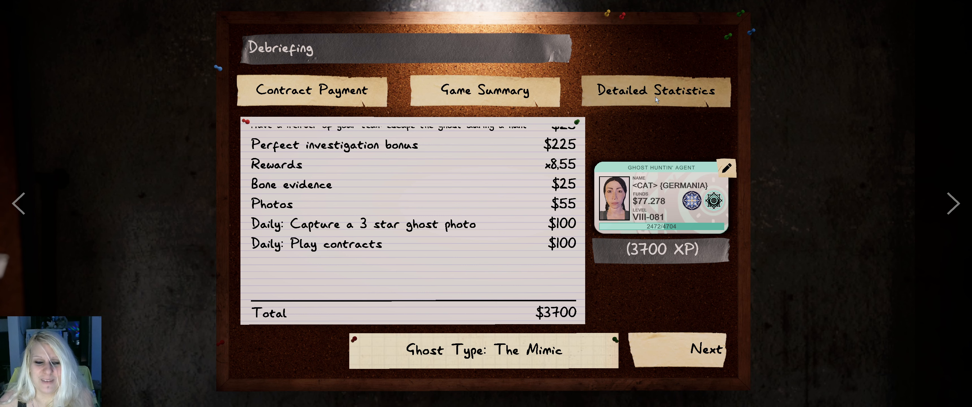
pyautogui.click(655, 91)
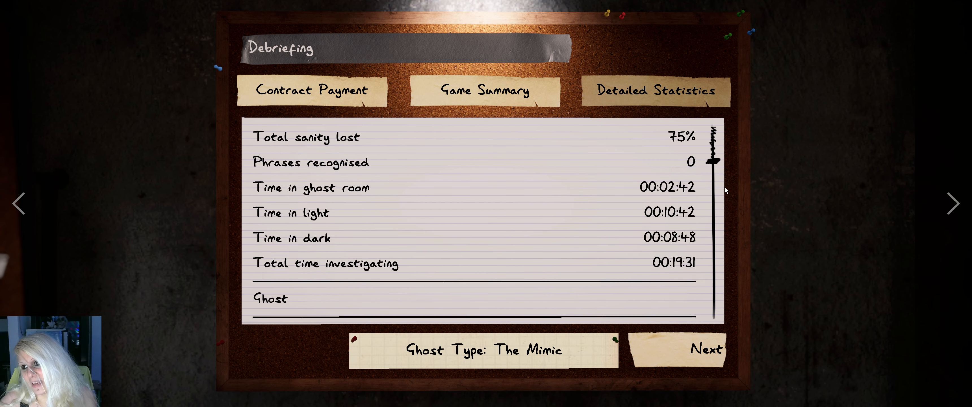
# - Review the statistics and Contract Payment breakdown, then leave the debriefing for the singleplayer lobby
pyautogui.scroll(-3)
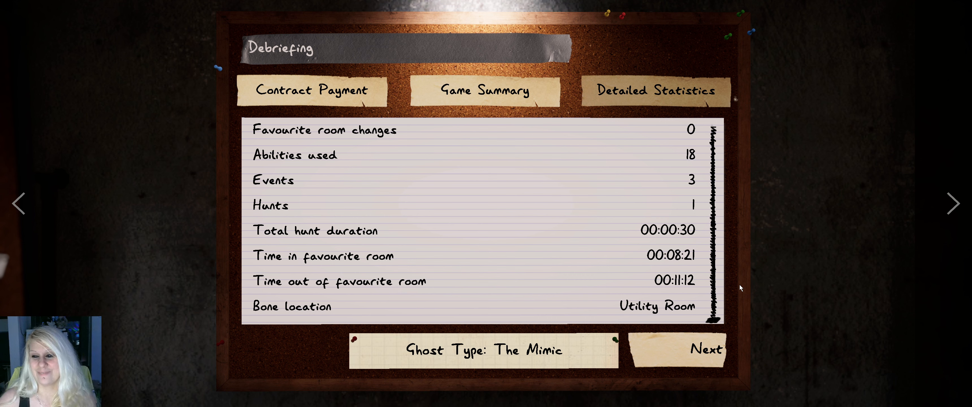
pyautogui.moveTo(696, 152)
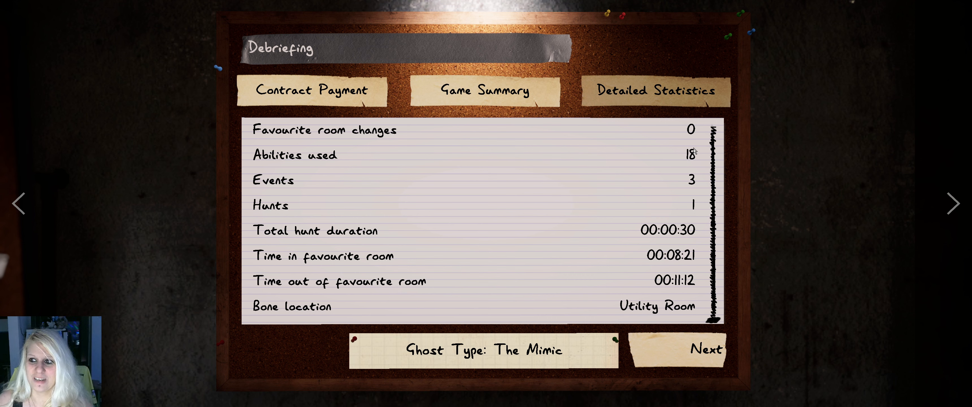
pyautogui.moveTo(674, 263)
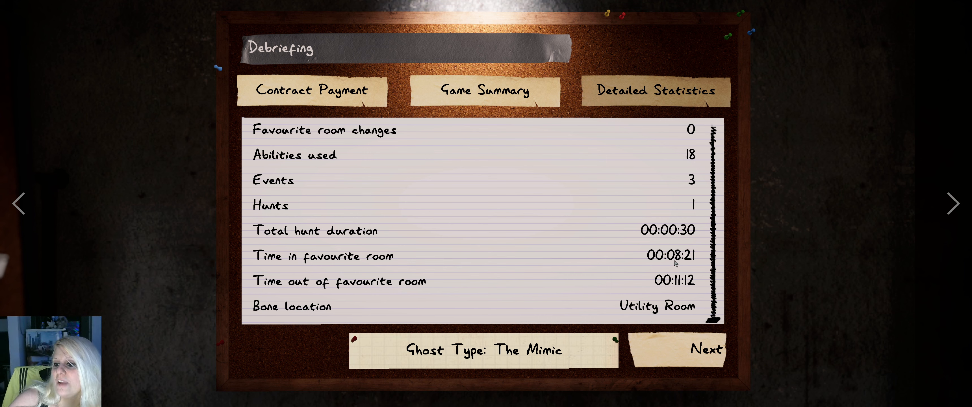
pyautogui.moveTo(671, 278)
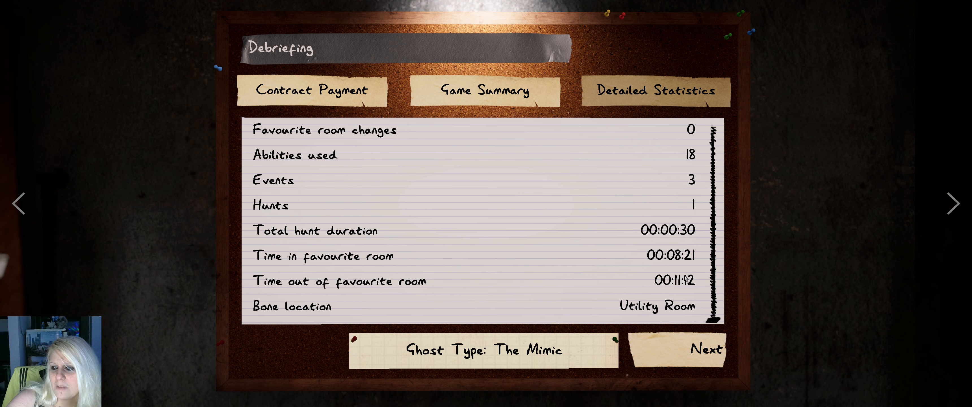
pyautogui.moveTo(688, 147)
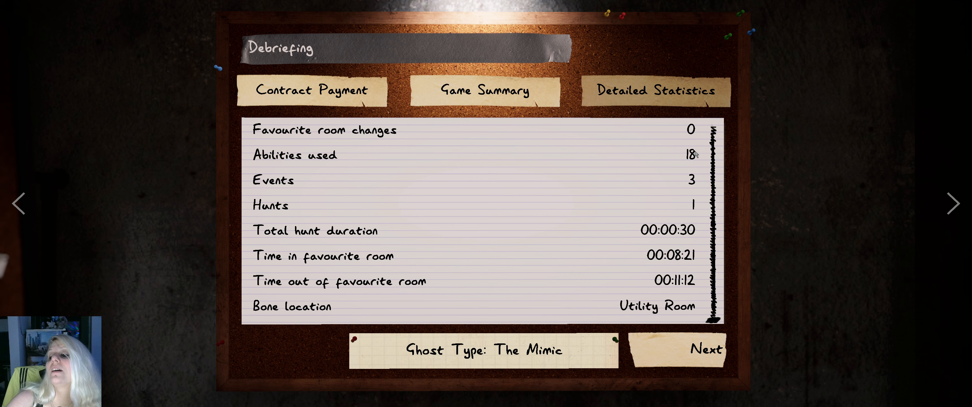
pyautogui.moveTo(634, 290)
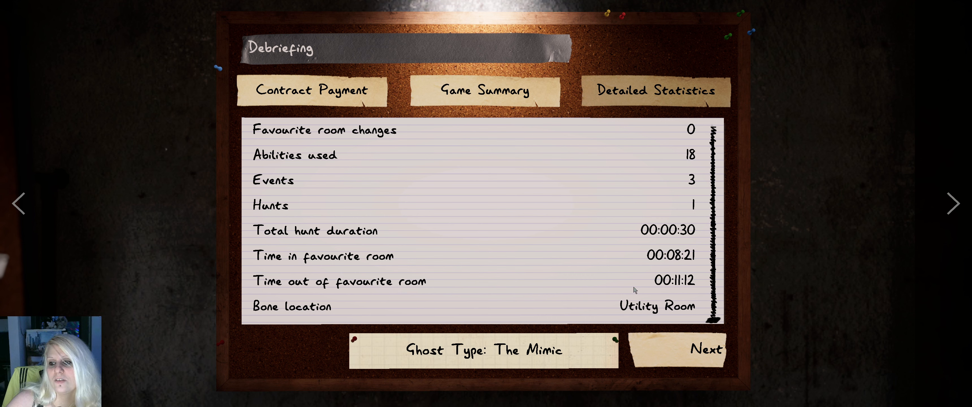
pyautogui.moveTo(670, 286)
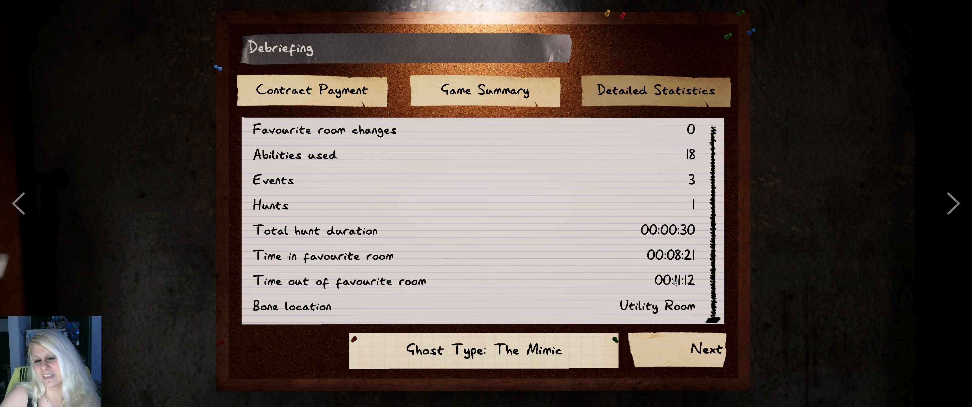
pyautogui.moveTo(499, 355)
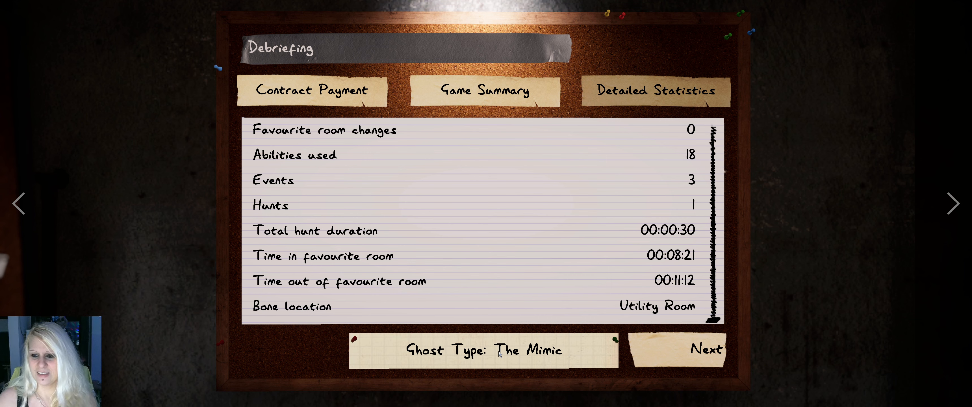
pyautogui.click(312, 91)
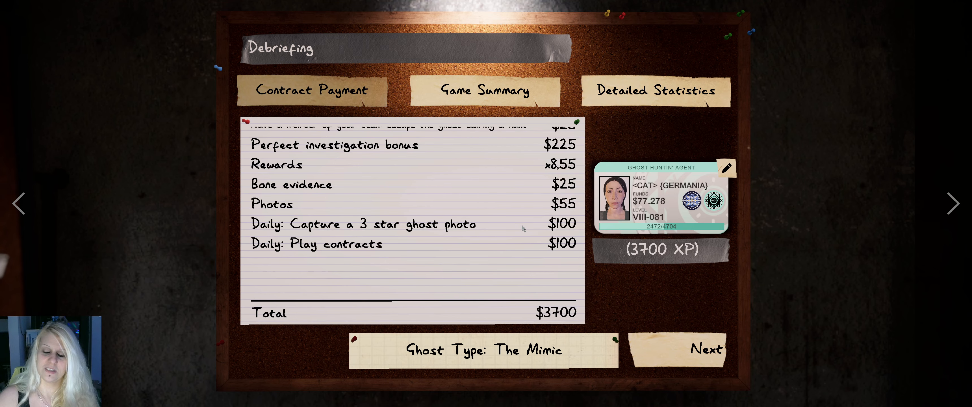
pyautogui.scroll(3)
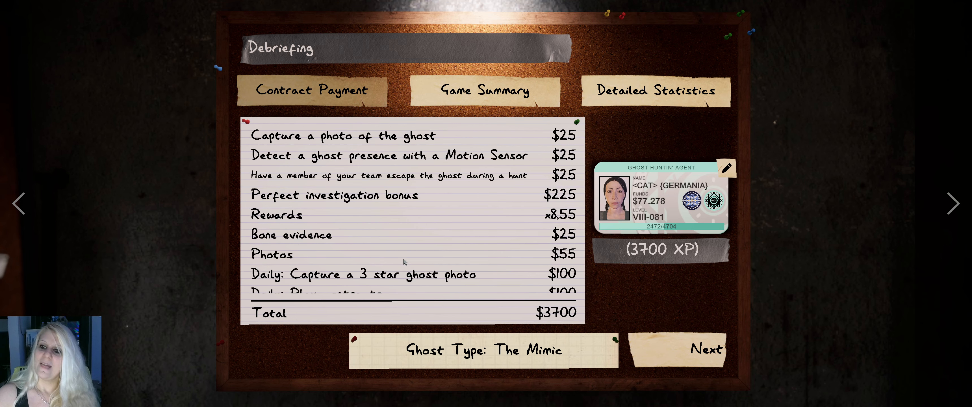
pyautogui.click(705, 348)
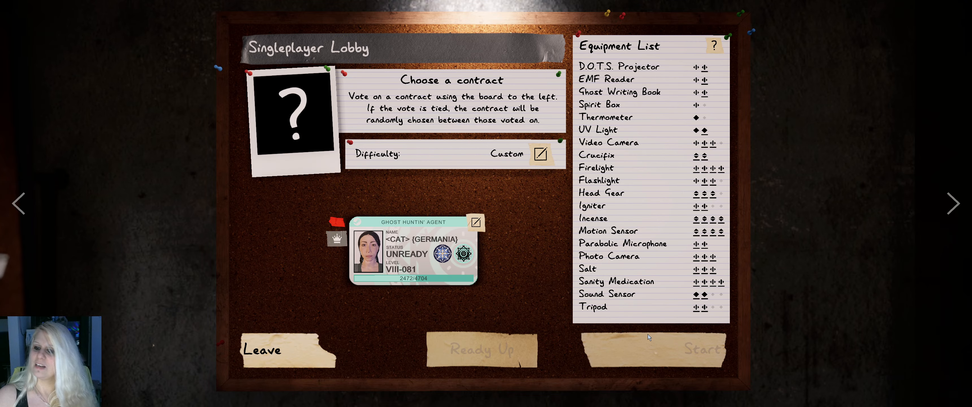
pyautogui.moveTo(523, 275)
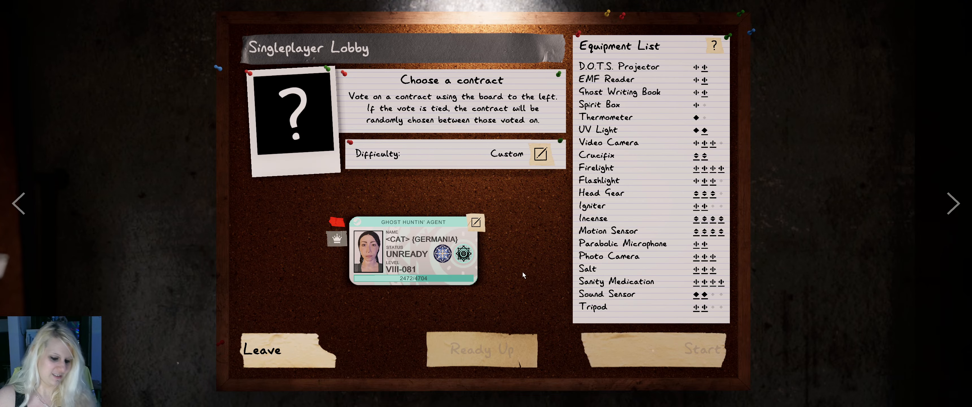